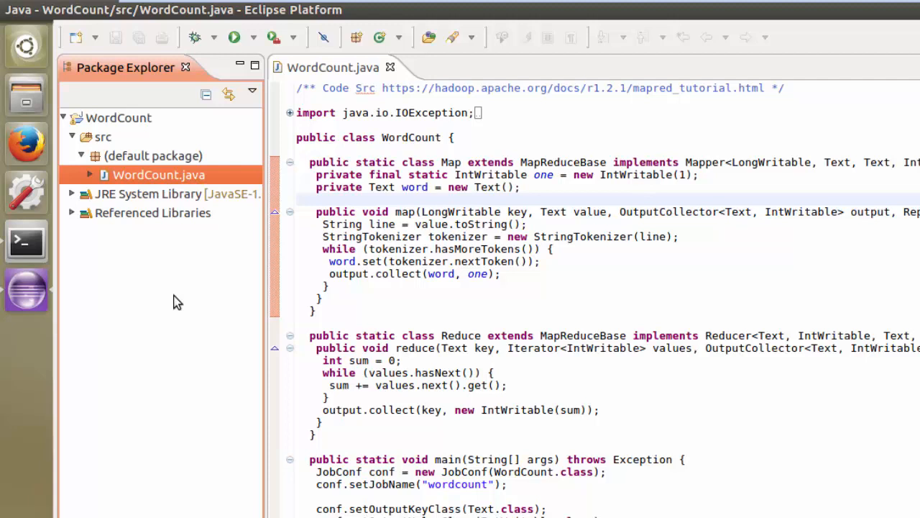
pyautogui.moveTo(243, 230)
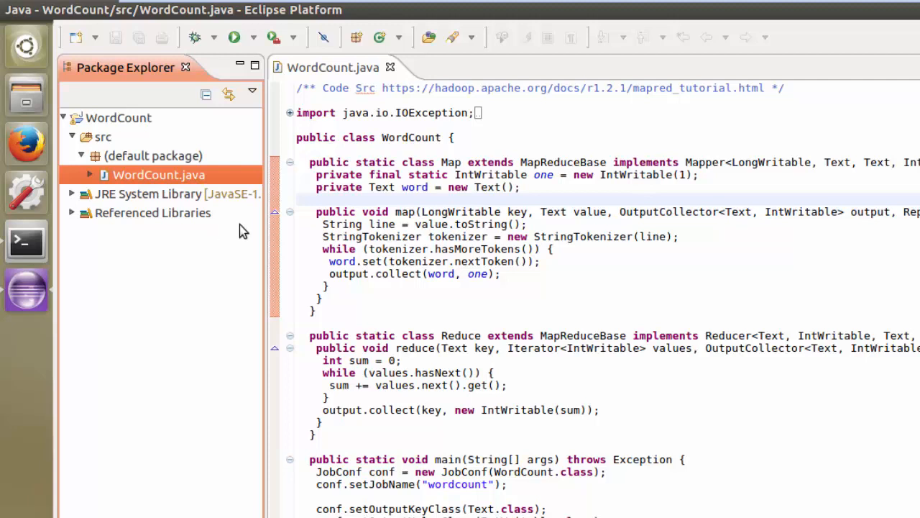
pyautogui.moveTo(239, 196)
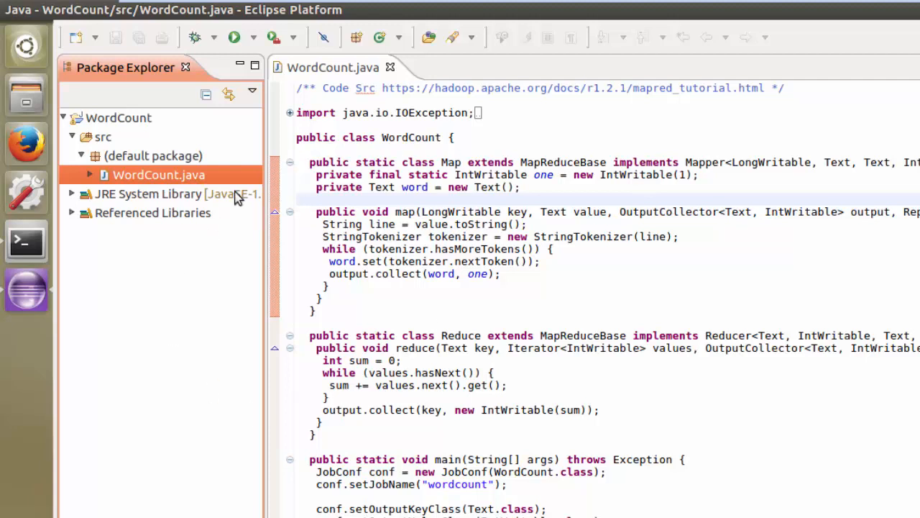
pyautogui.moveTo(193, 190)
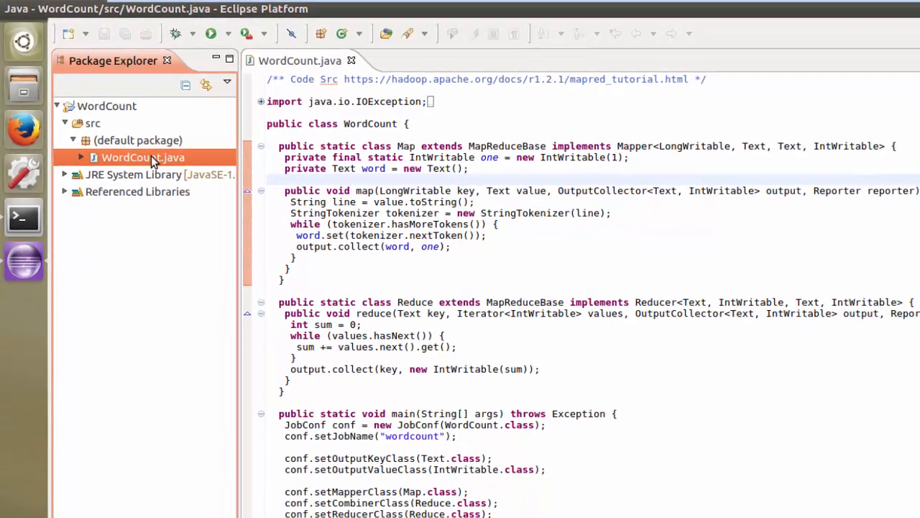
# Create a new Java Application launch configuration named WordCount via WordCount.java's Run/Debug Settings
pyautogui.rightClick(142, 156)
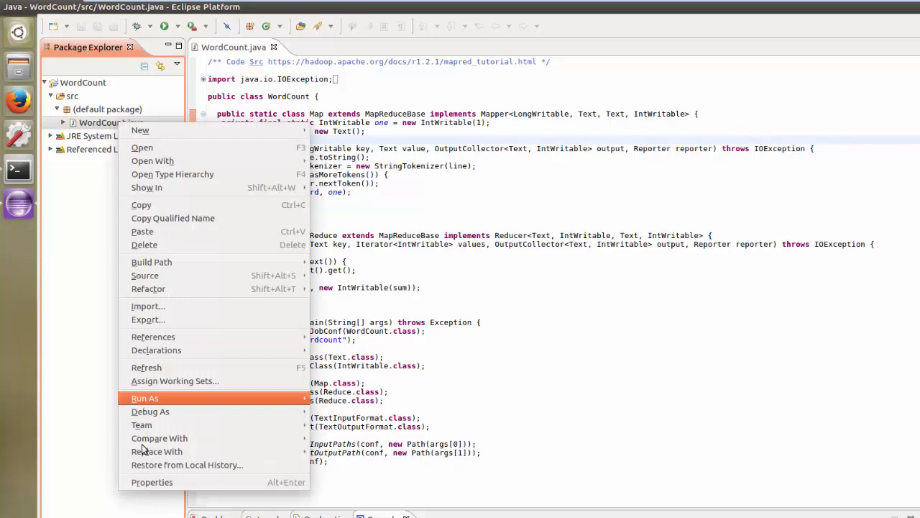
pyautogui.click(152, 482)
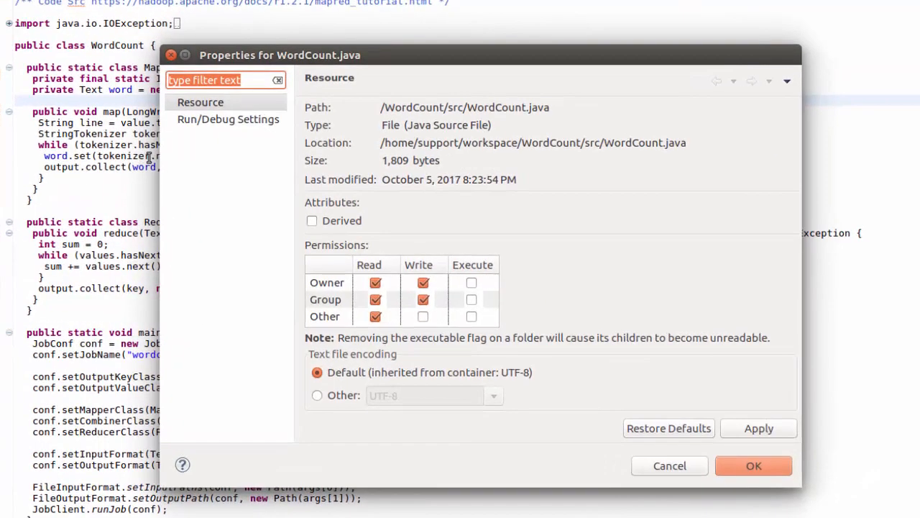
pyautogui.click(227, 118)
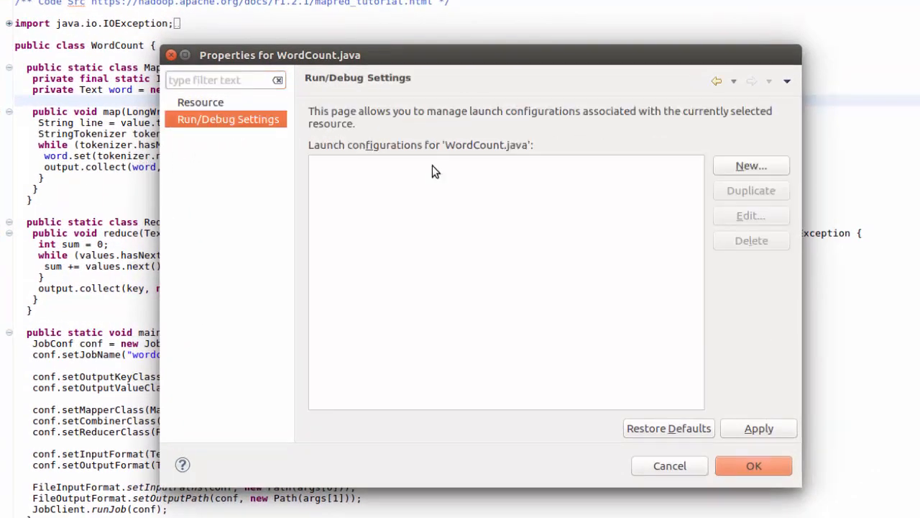
pyautogui.click(751, 165)
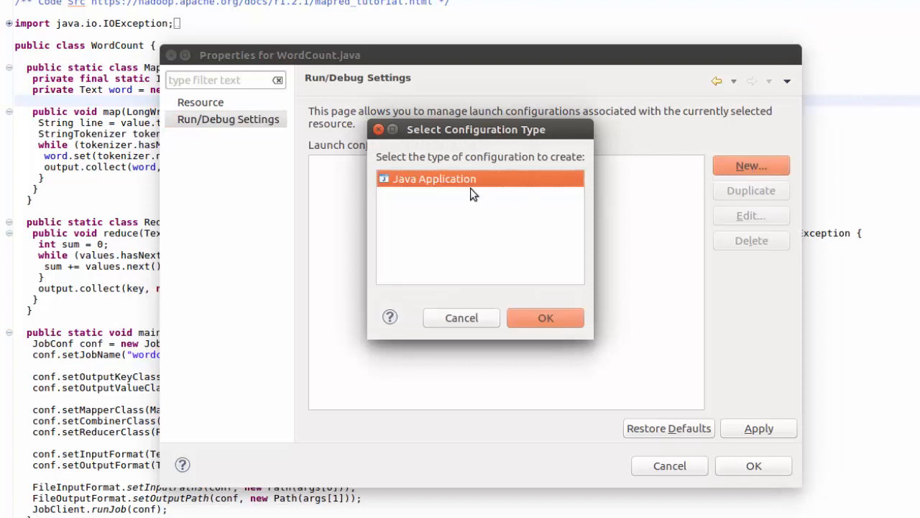
pyautogui.moveTo(481, 205)
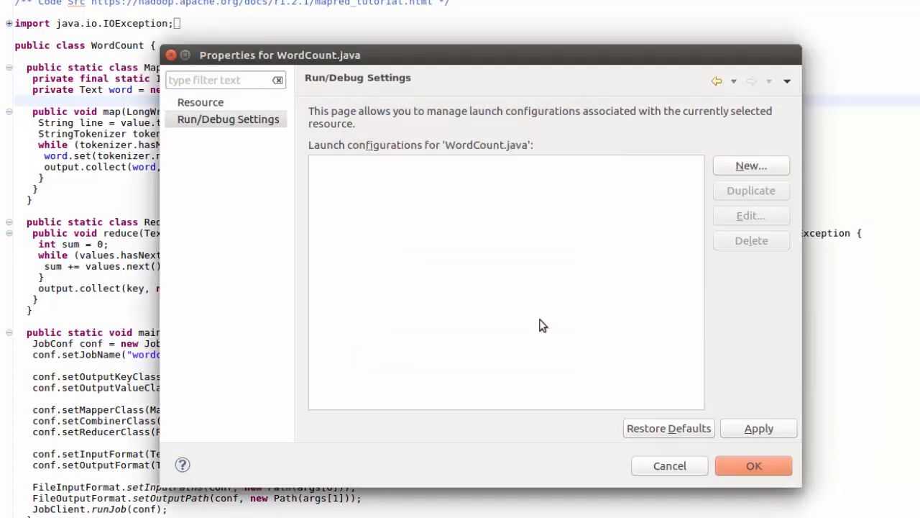
pyautogui.click(751, 165)
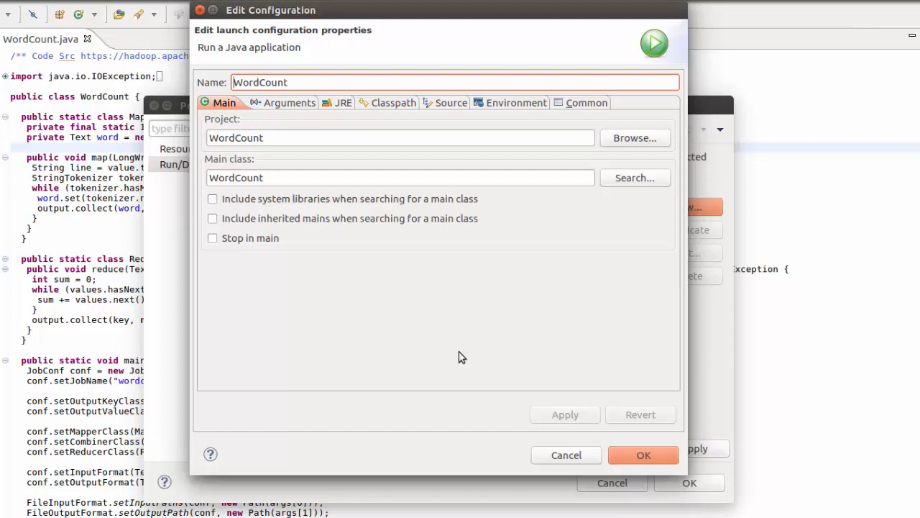
pyautogui.moveTo(338, 173)
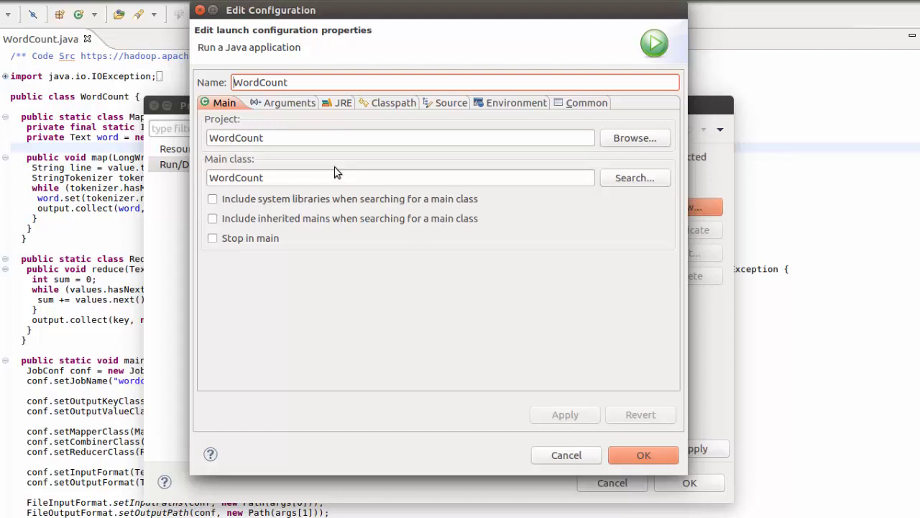
pyautogui.moveTo(290, 102)
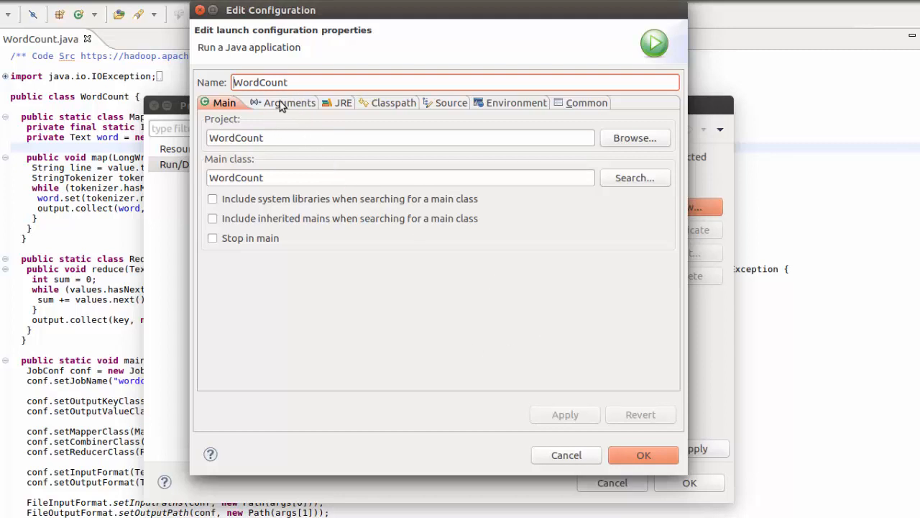
# Enter program arguments 'B1 Output' for the WordCount configuration and confirm with OK
pyautogui.click(290, 103)
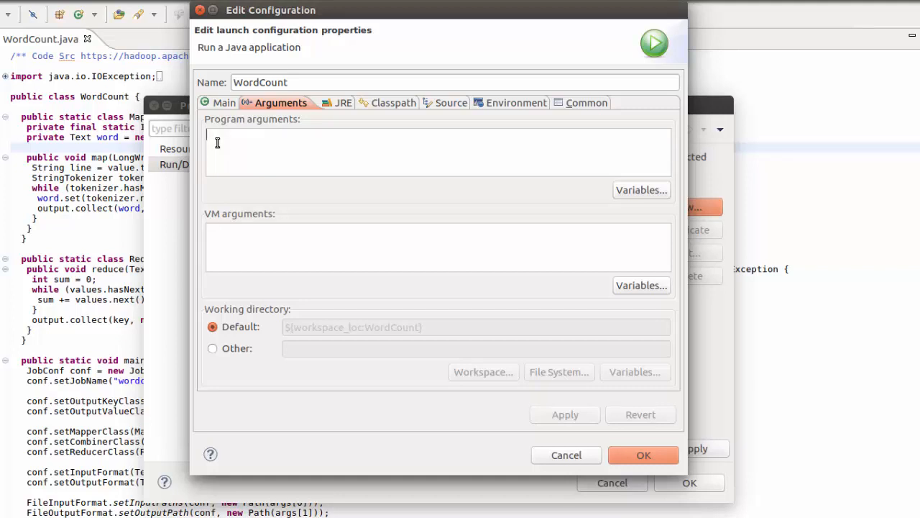
pyautogui.write('B1')
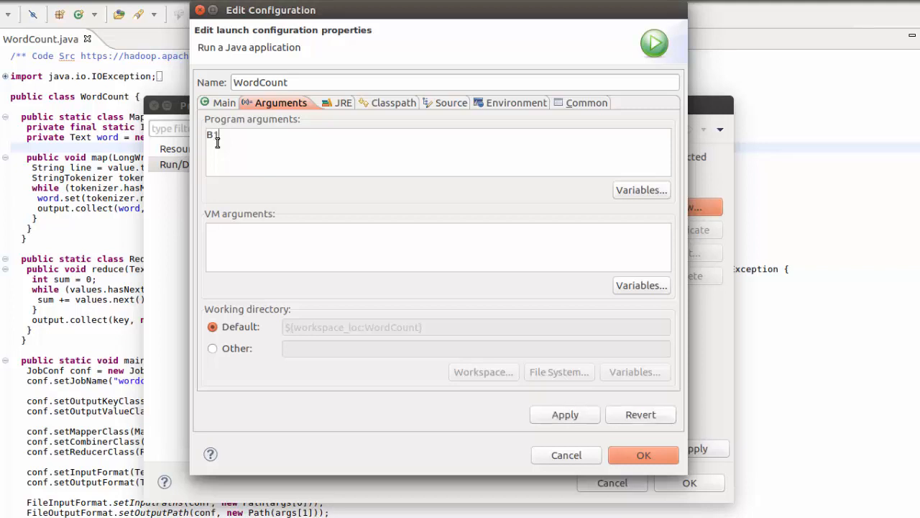
pyautogui.write('1')
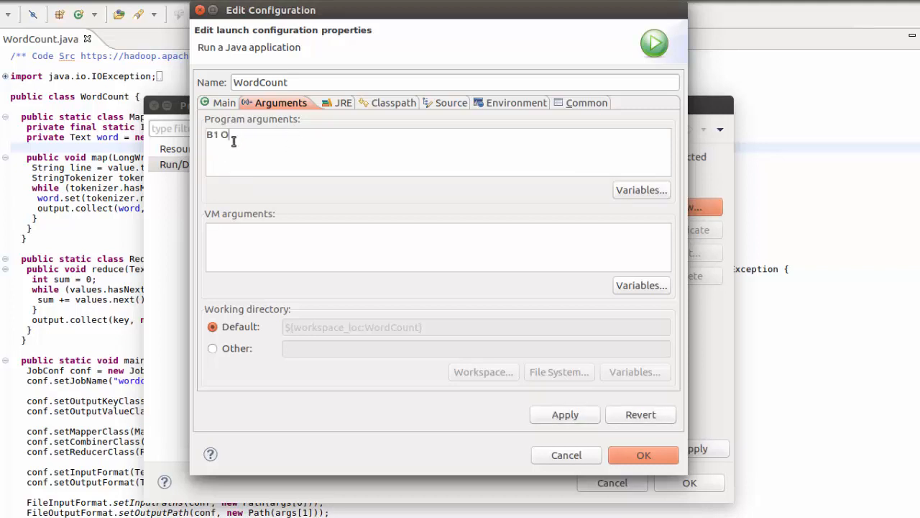
pyautogui.write('utput')
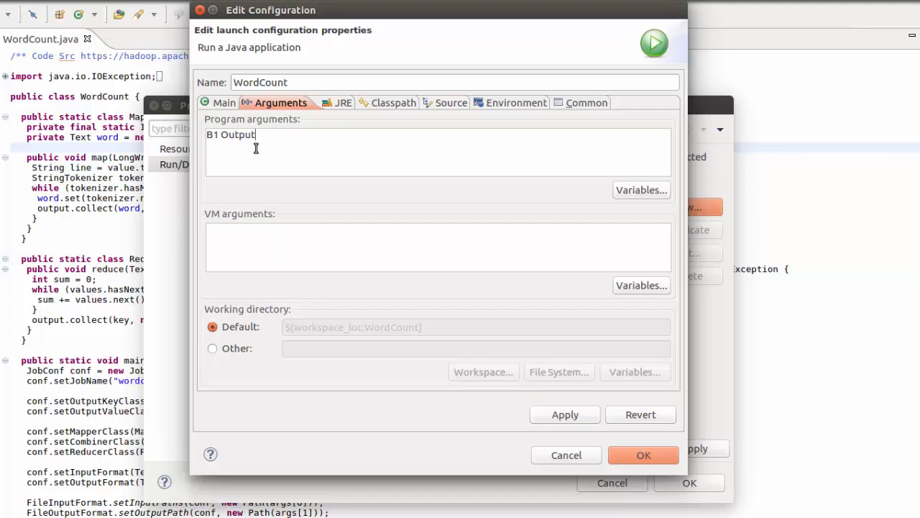
pyautogui.moveTo(200, 153)
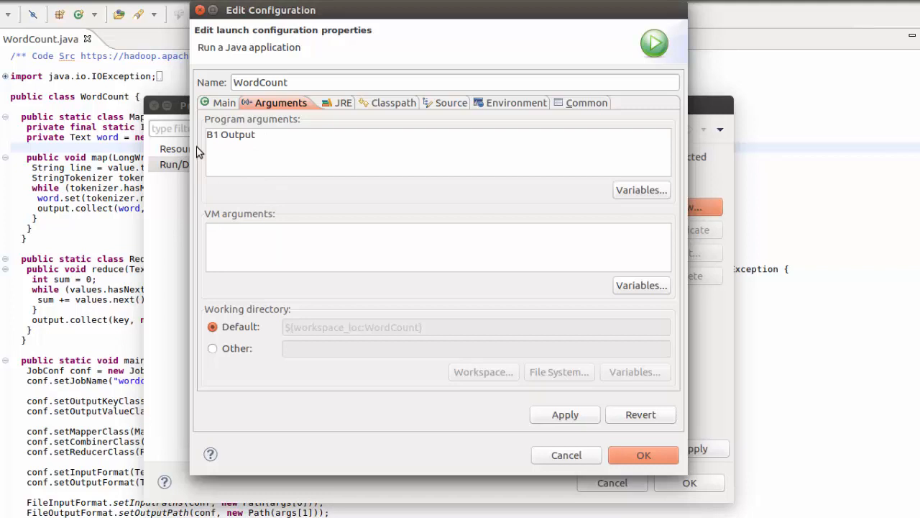
pyautogui.moveTo(549, 446)
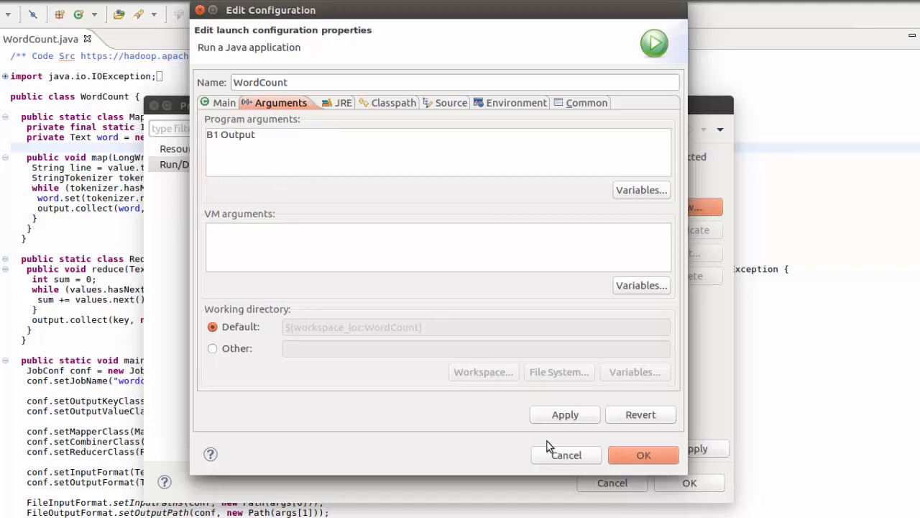
pyautogui.click(643, 455)
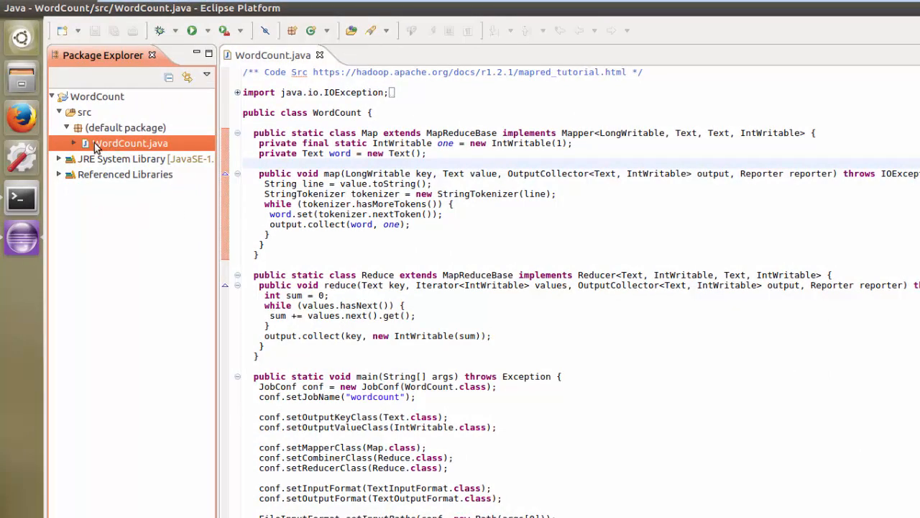
pyautogui.rightClick(131, 143)
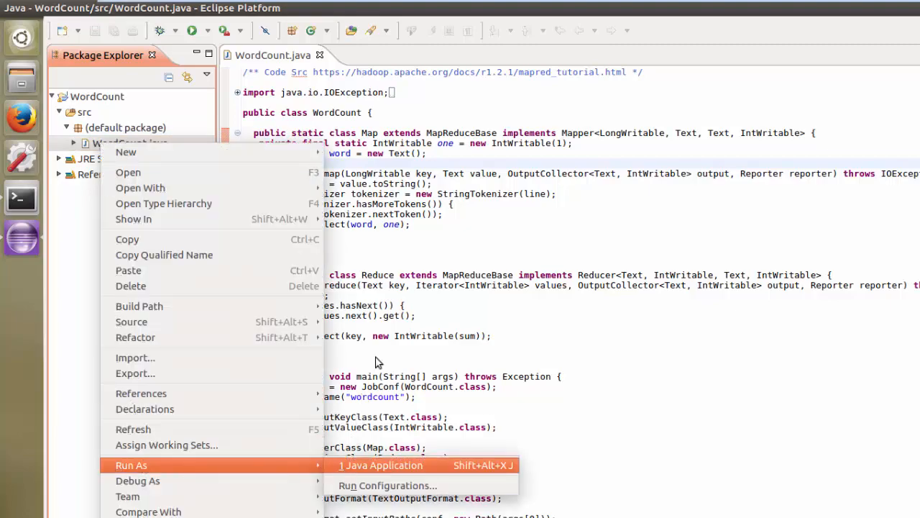
pyautogui.click(377, 466)
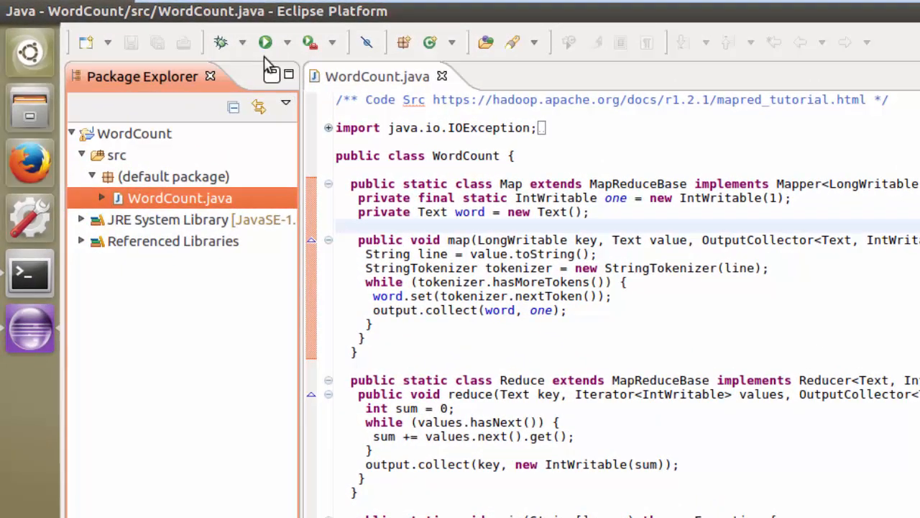
pyautogui.click(265, 43)
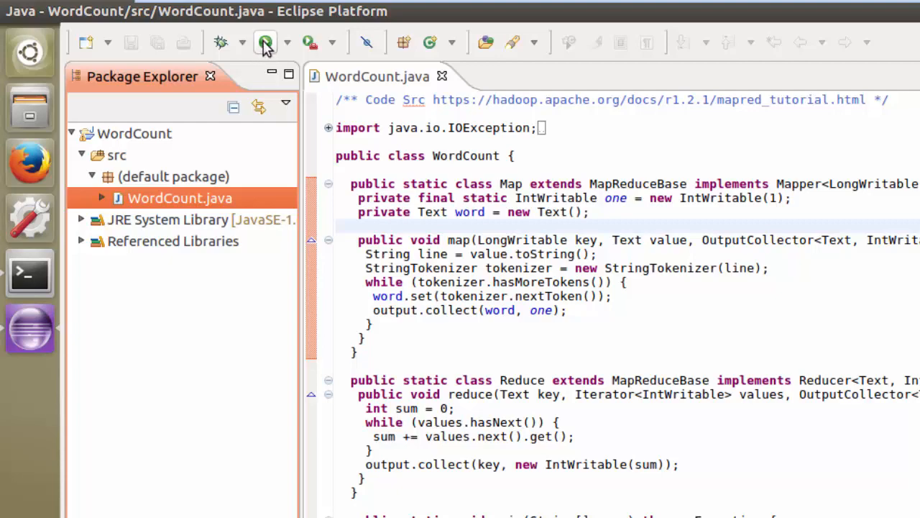
# Run the WordCount job to completion, then view the jps.JPG screenshot listing the WordCount JVM
pyautogui.click(265, 42)
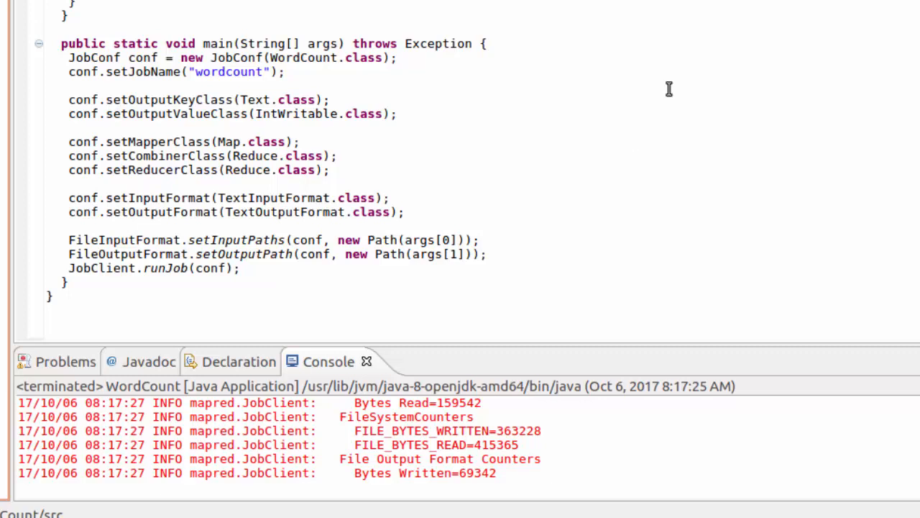
pyautogui.moveTo(190, 488)
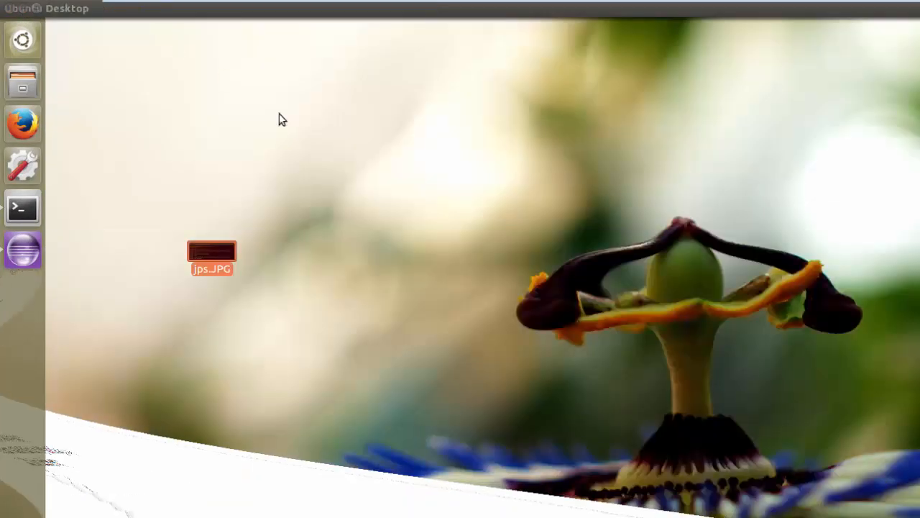
pyautogui.doubleClick(212, 256)
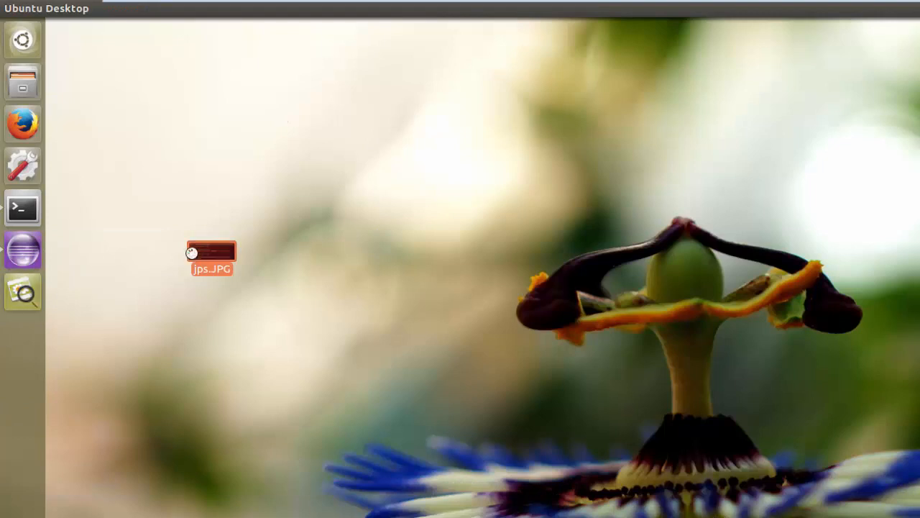
pyautogui.doubleClick(212, 253)
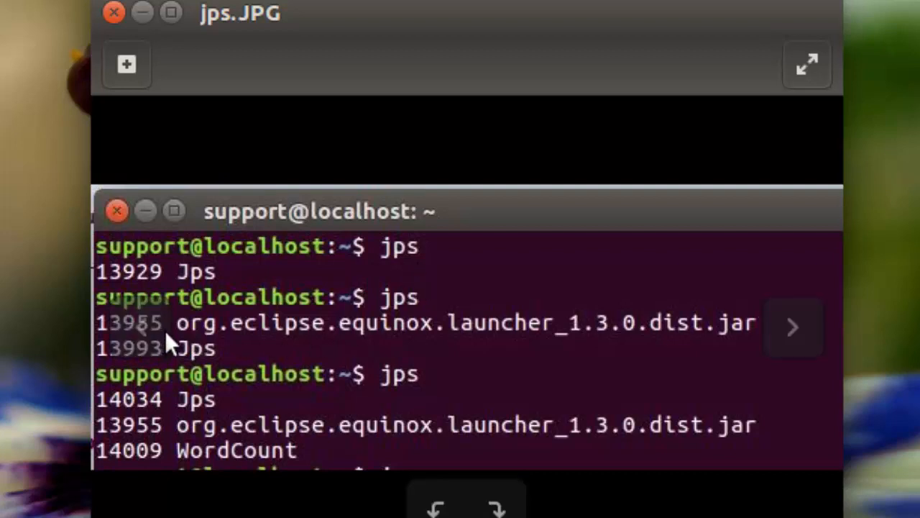
pyautogui.moveTo(313, 400)
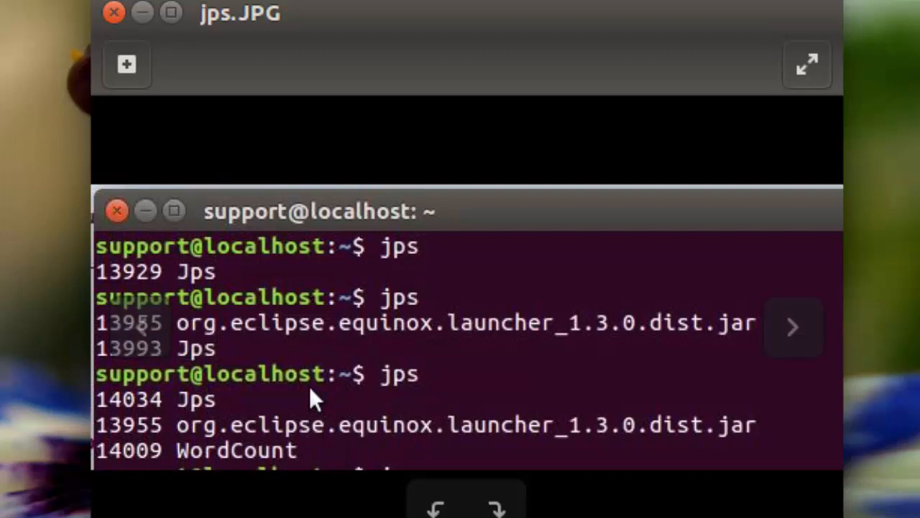
pyautogui.moveTo(233, 472)
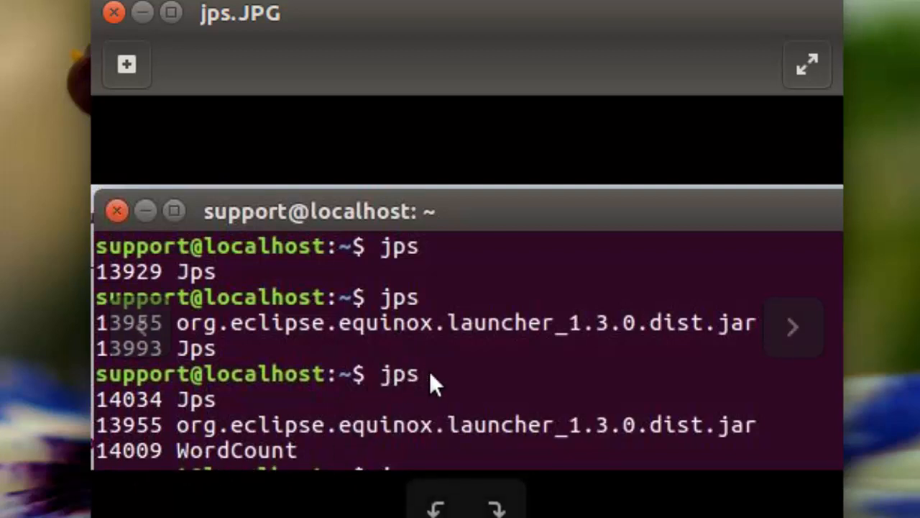
pyautogui.moveTo(141, 486)
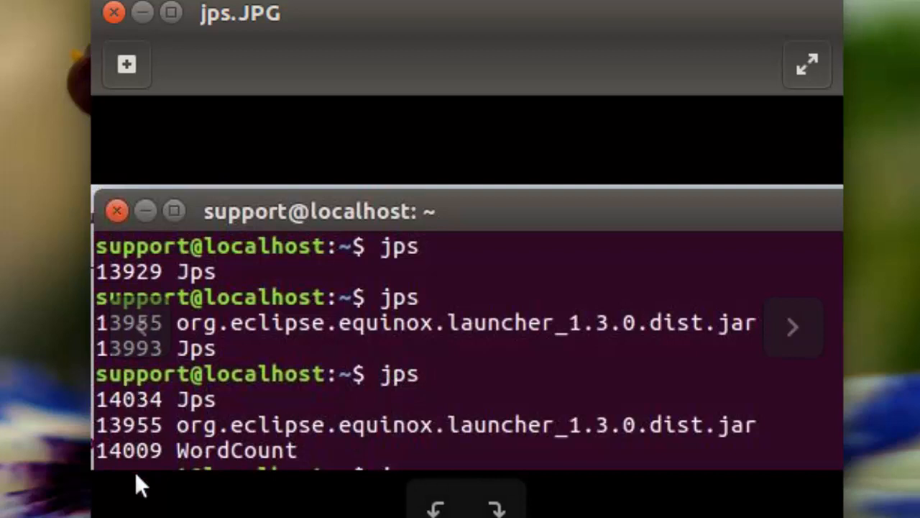
pyautogui.moveTo(227, 374)
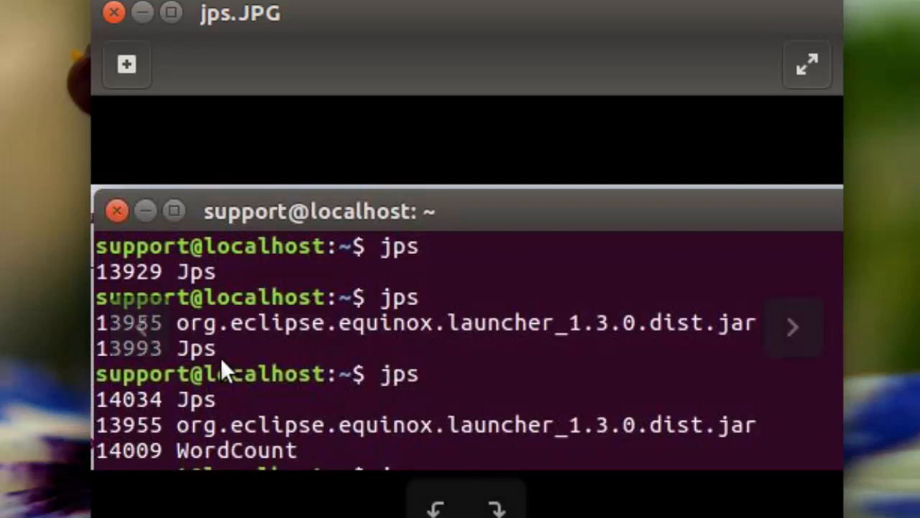
pyautogui.moveTo(198, 471)
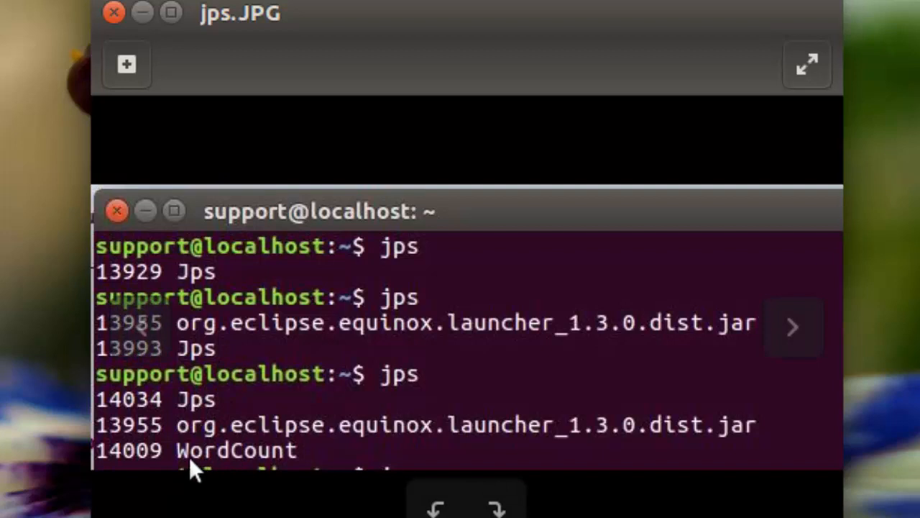
pyautogui.moveTo(204, 432)
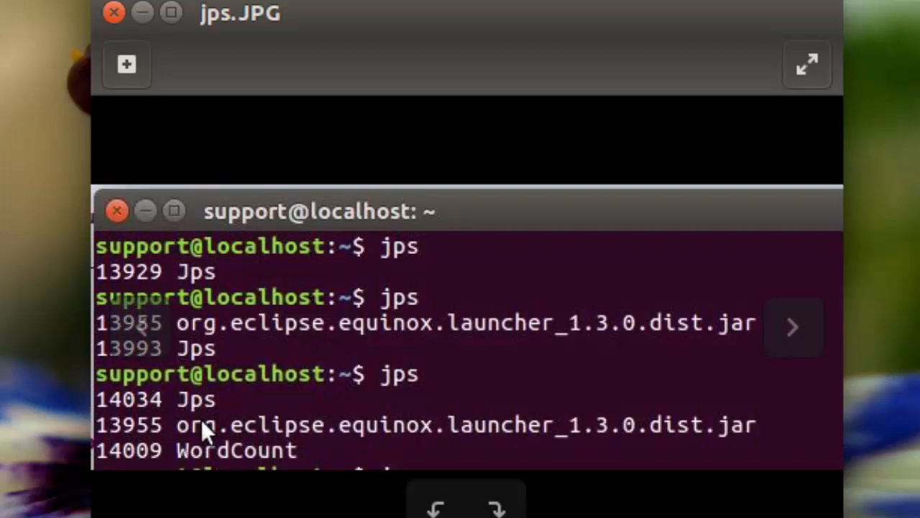